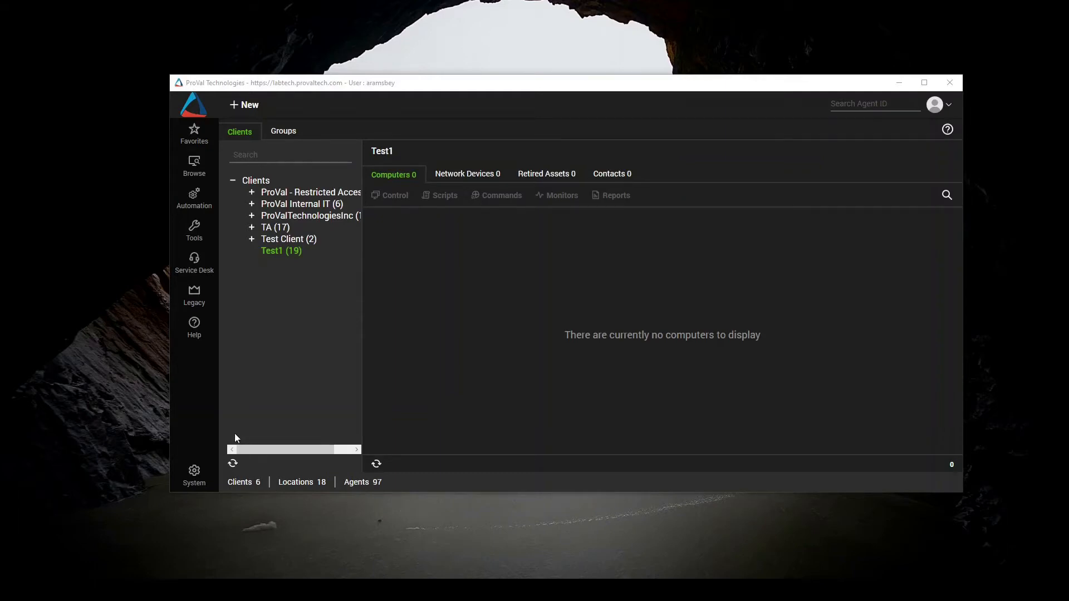
Step: Reach the Properties list under Config > Configurations in the System Dashboard
click(194, 474)
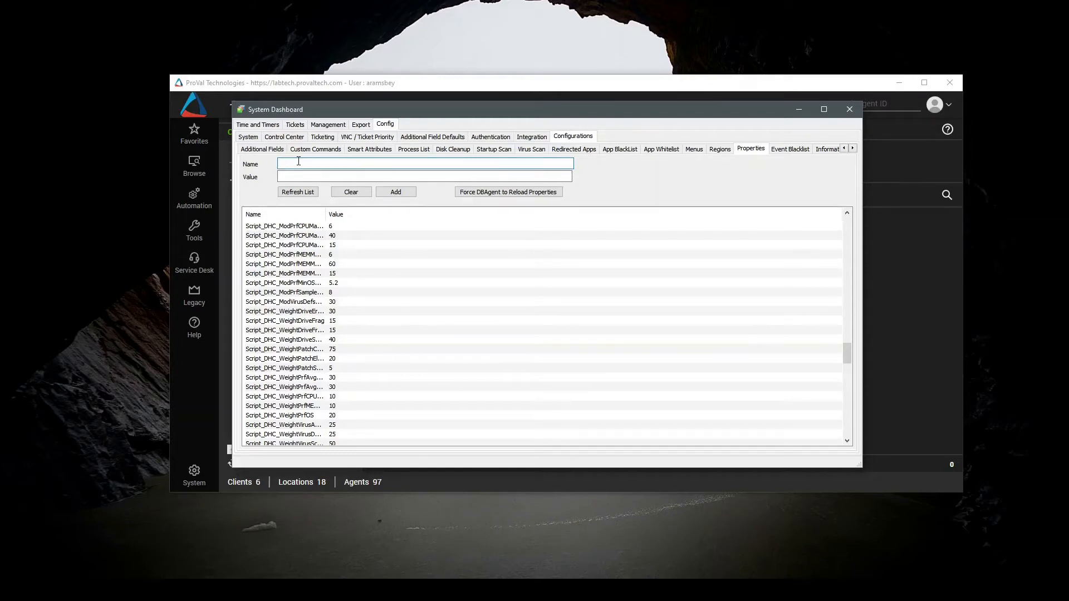
text(TestingProperty)
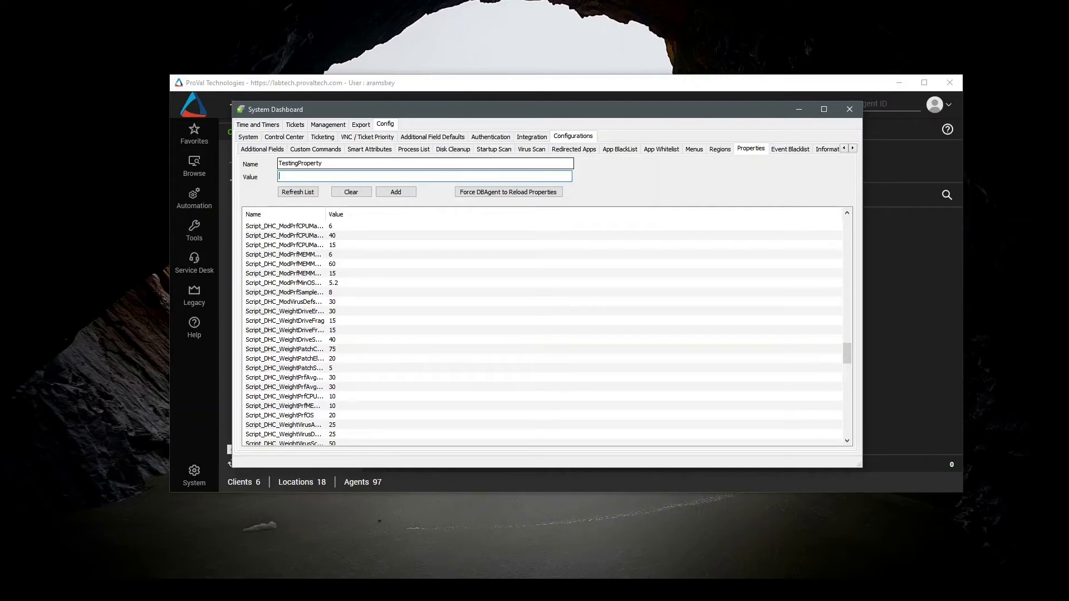
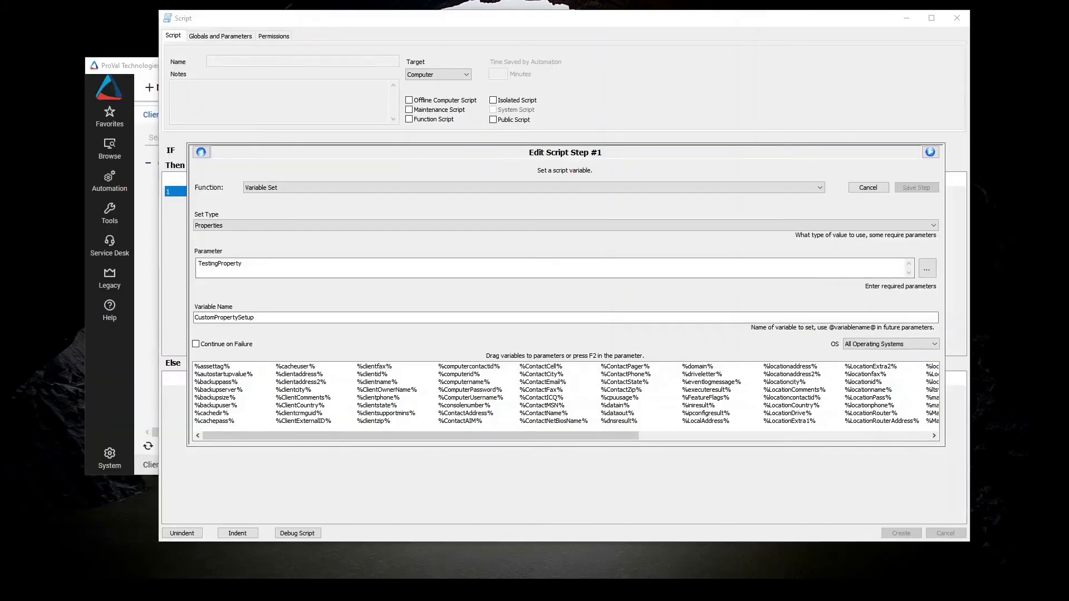
mouse_move(400, 336)
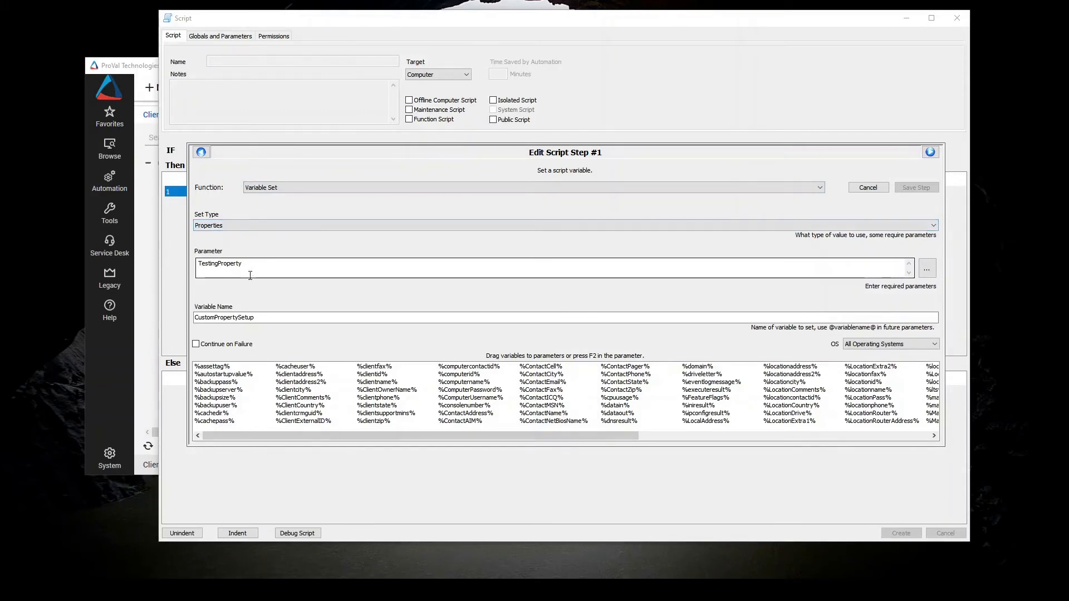
double_click(221, 263)
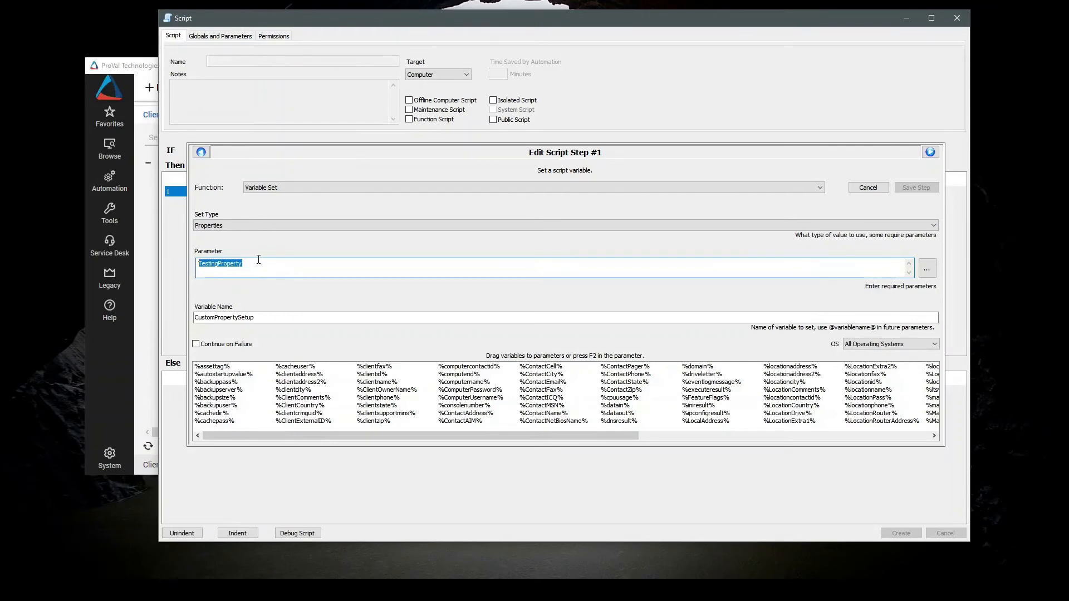
click(224, 318)
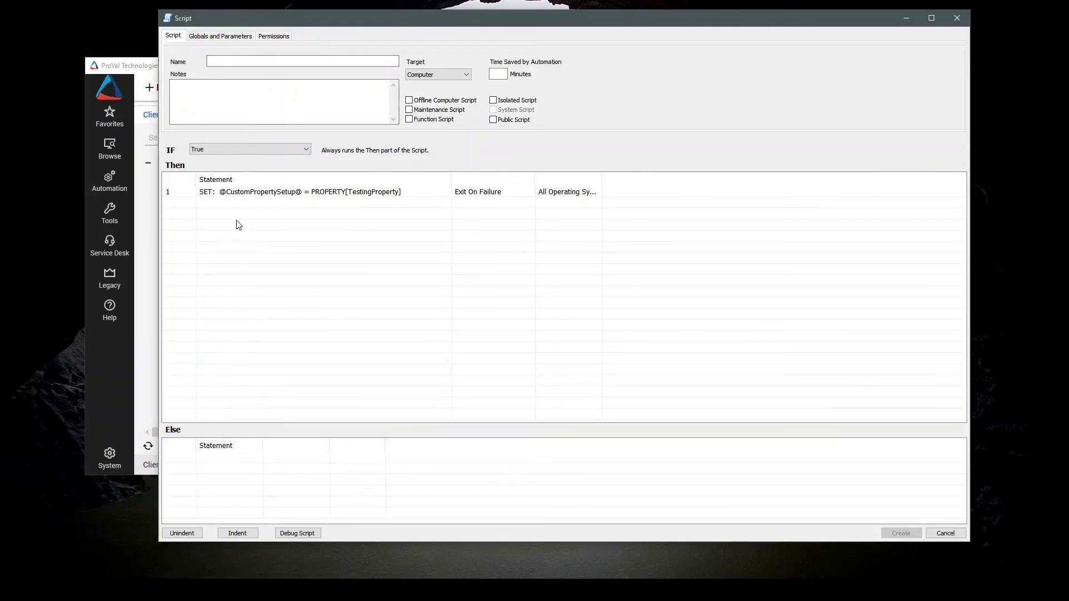
mouse_move(335, 248)
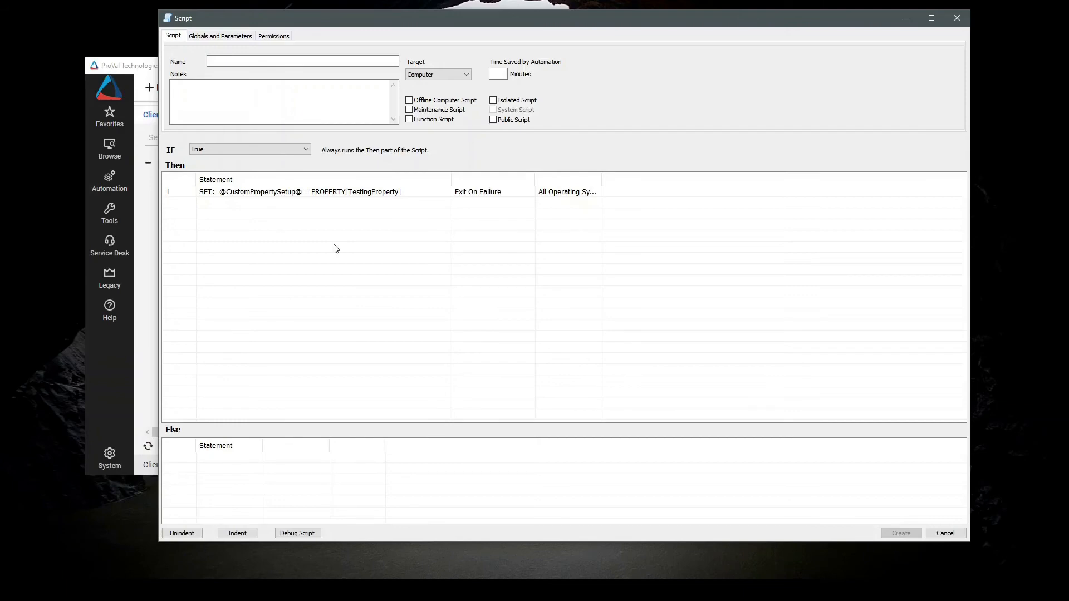